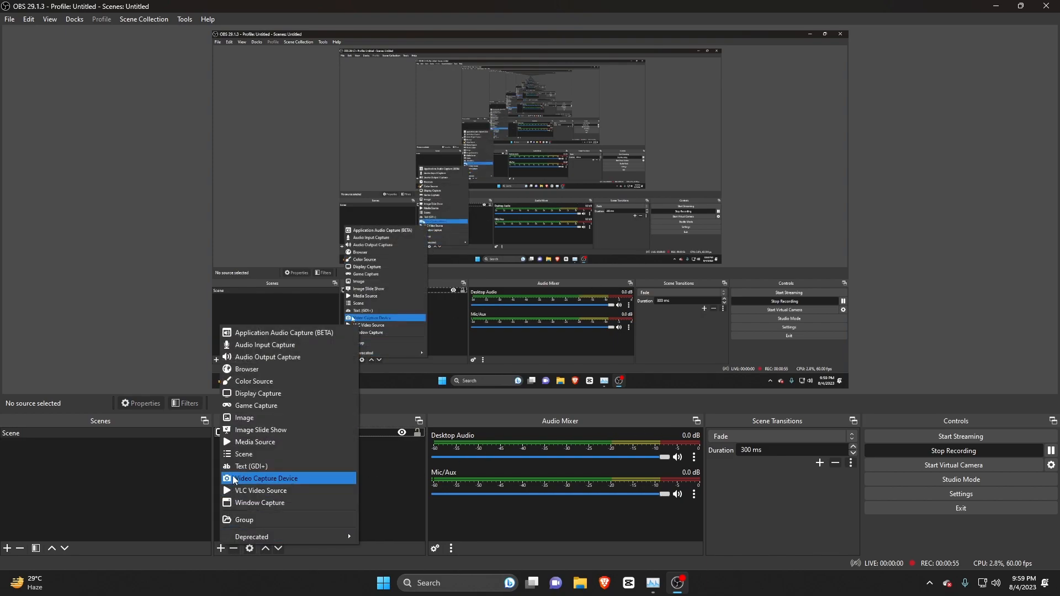
Step: Add a Video Capture Device source named 'Webcam'
left_click(265, 478)
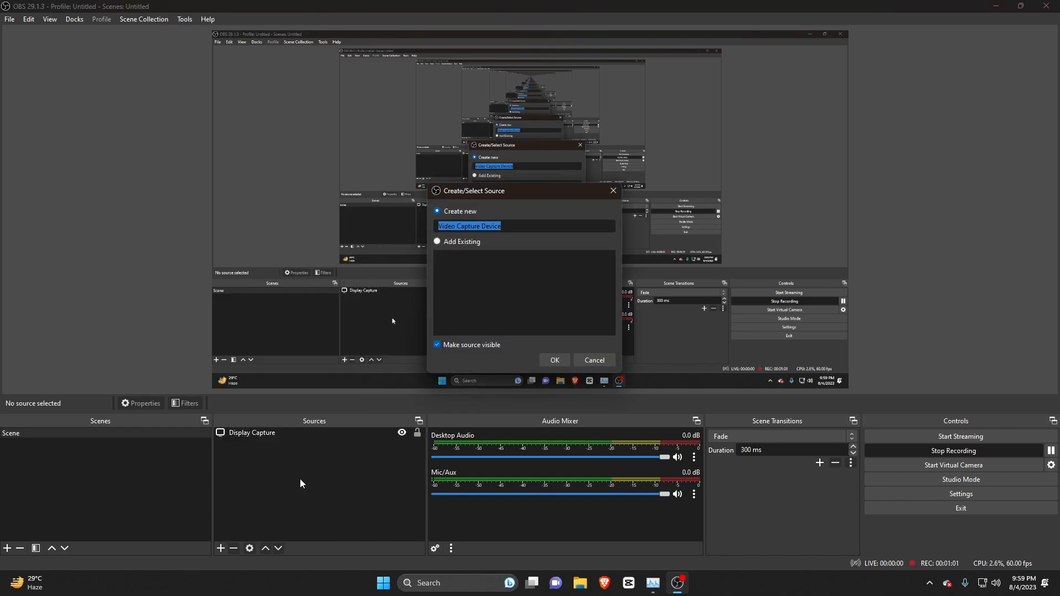
type("We")
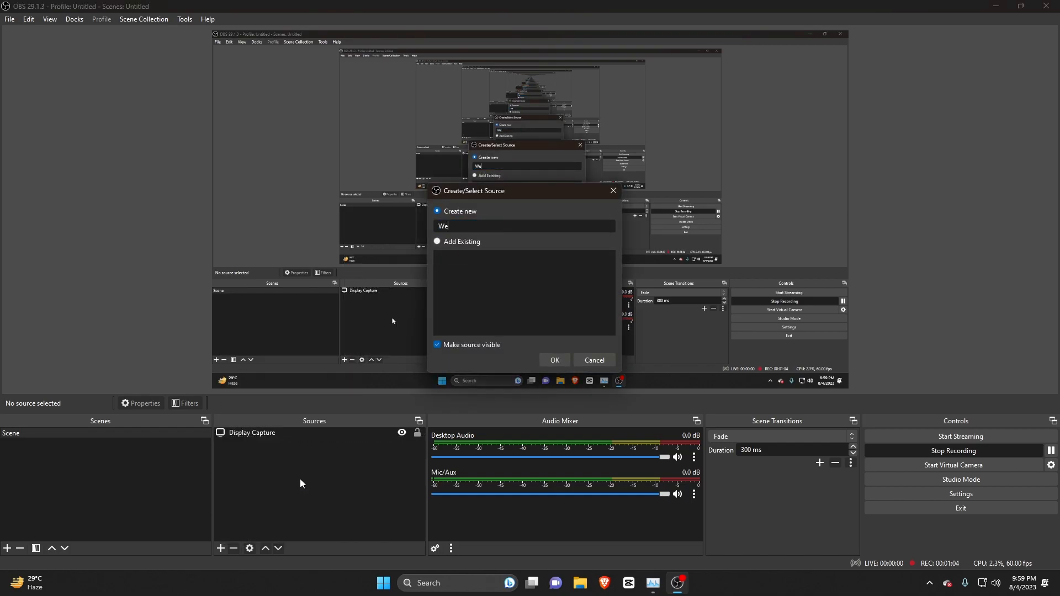
left_click(554, 360)
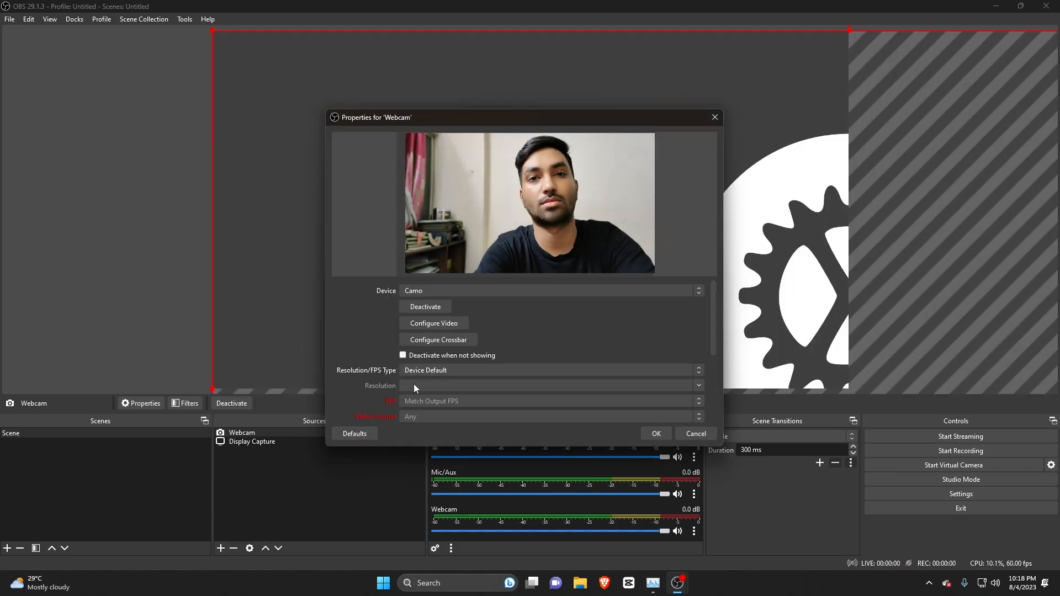
Step: Review the Webcam's Camo device properties and keep the defaults
scroll("down", 3)
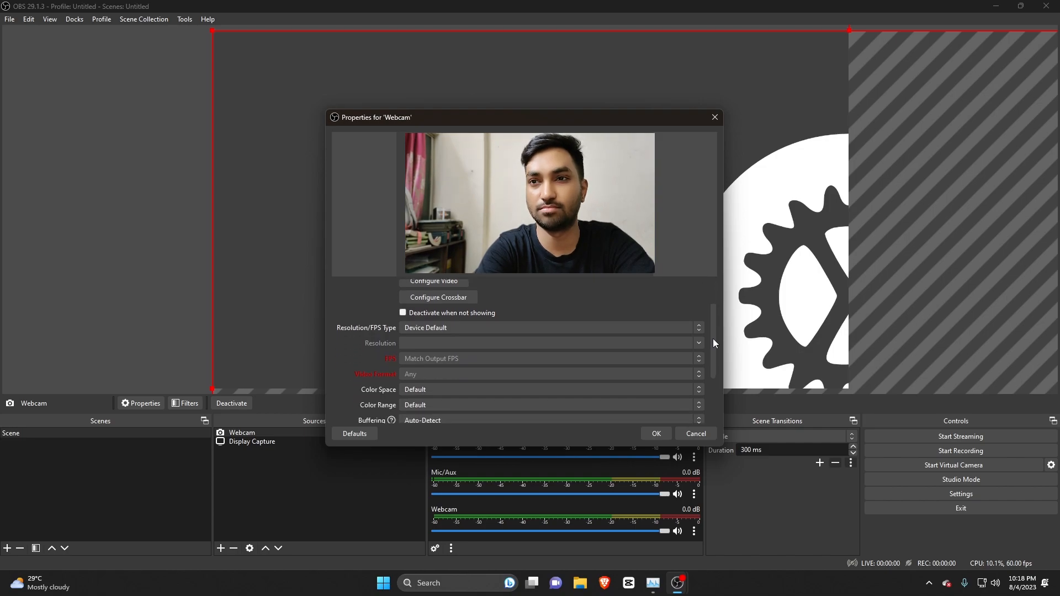
scroll("down", 3)
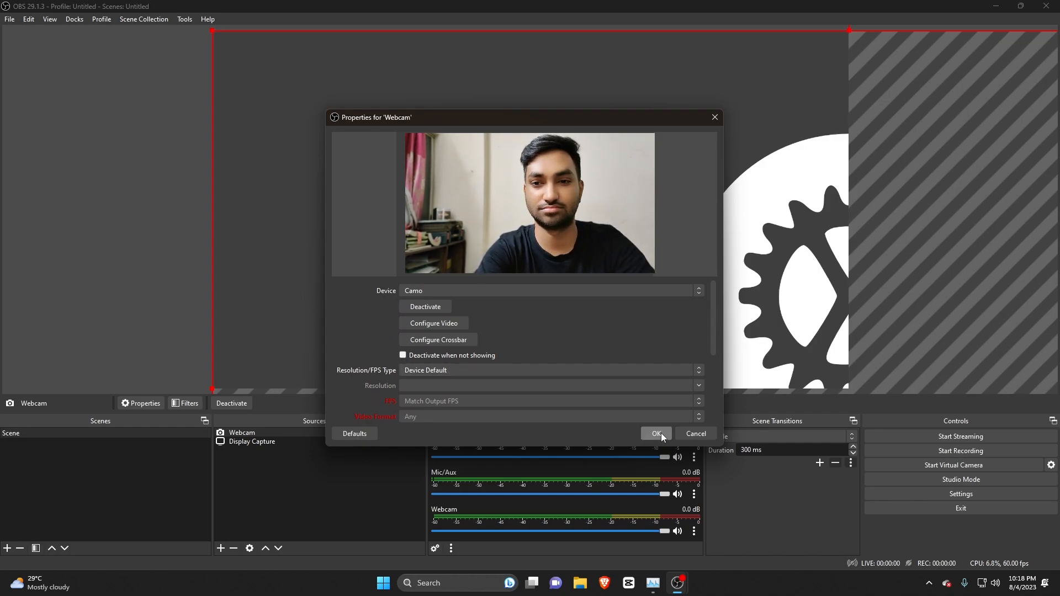
left_click(655, 434)
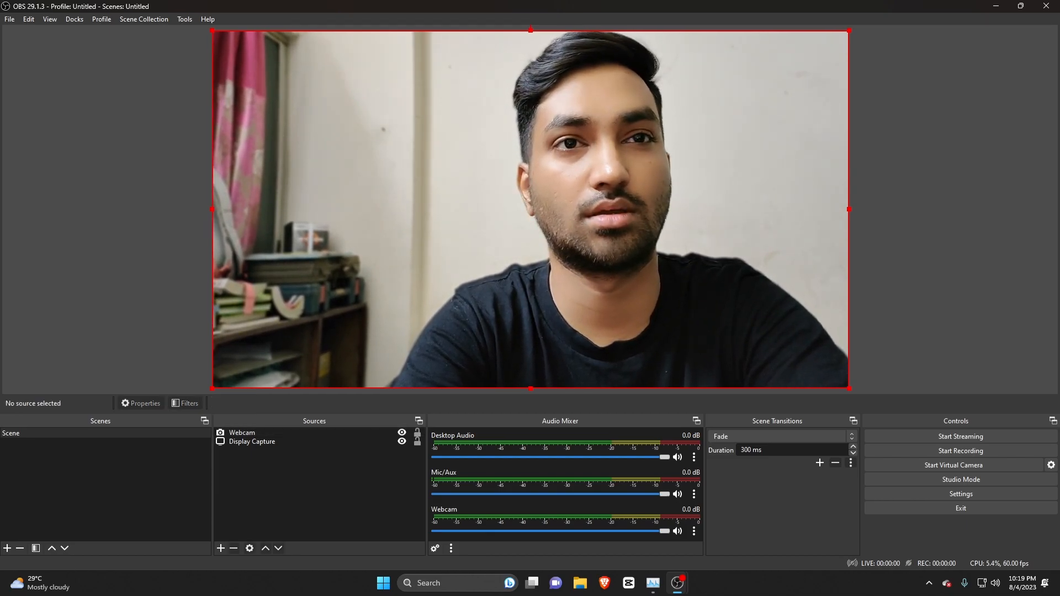
Step: Open the Webcam source's Filters window and its list of effect filters
right_click(242, 433)
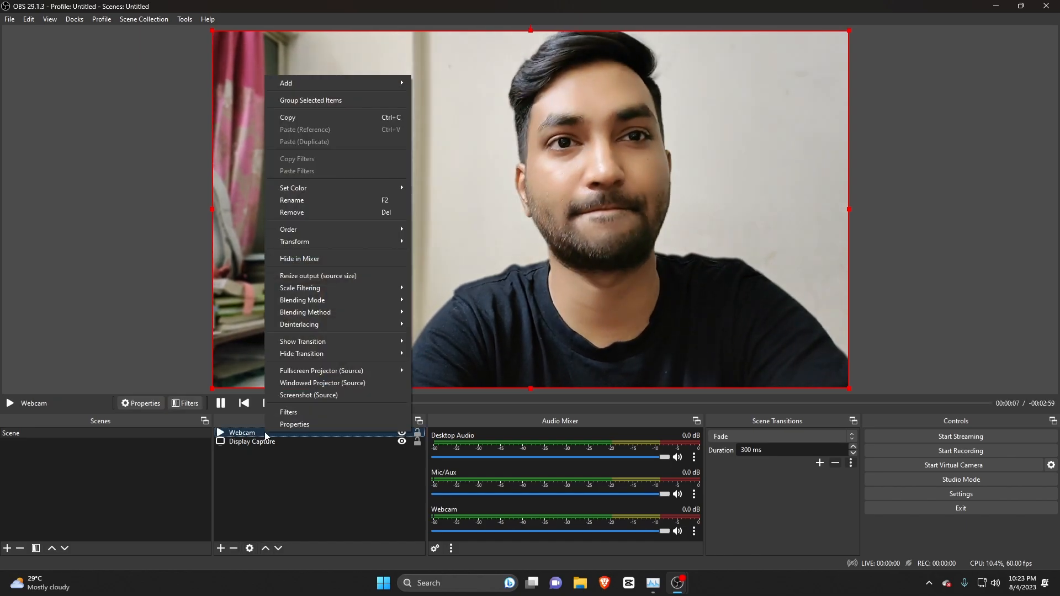
mouse_move(311, 419)
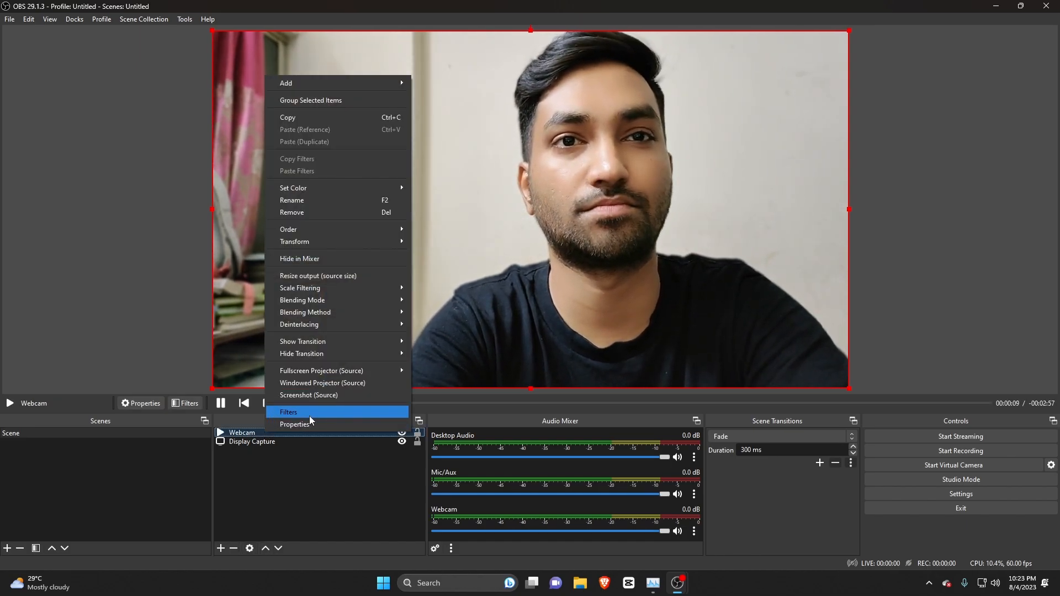
left_click(289, 412)
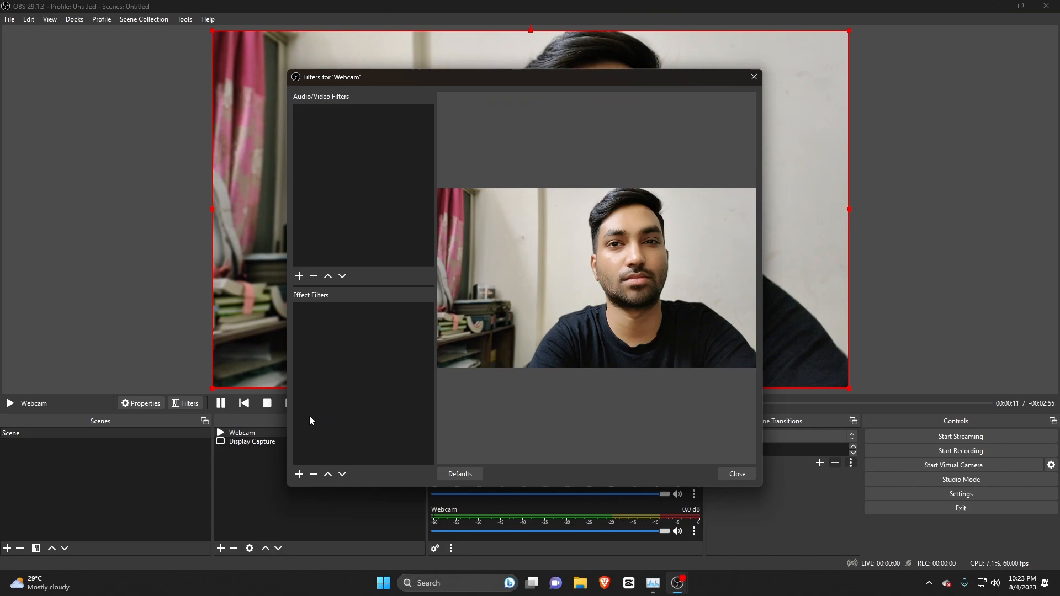
left_click(299, 474)
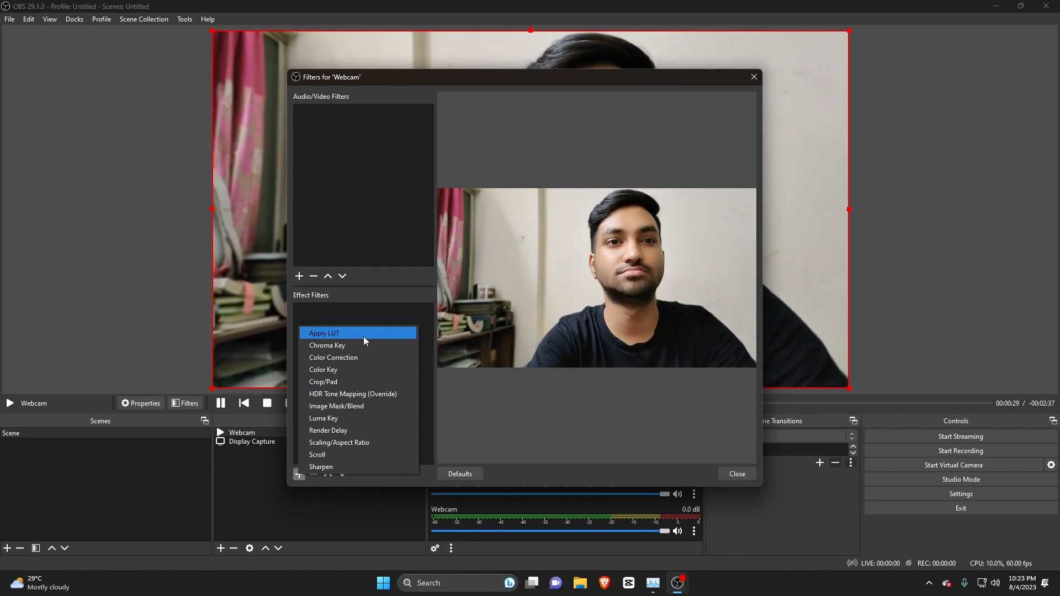
Step: Add an Apply LUT filter loaded with teal_lows_orange_highs.png at amount about 0.03
left_click(323, 332)
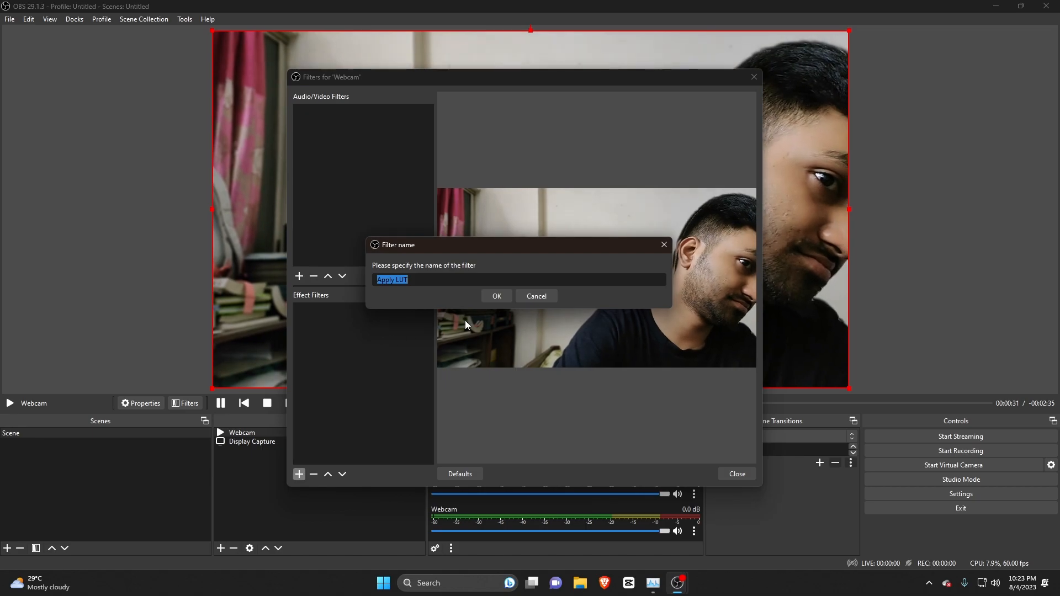
left_click(496, 296)
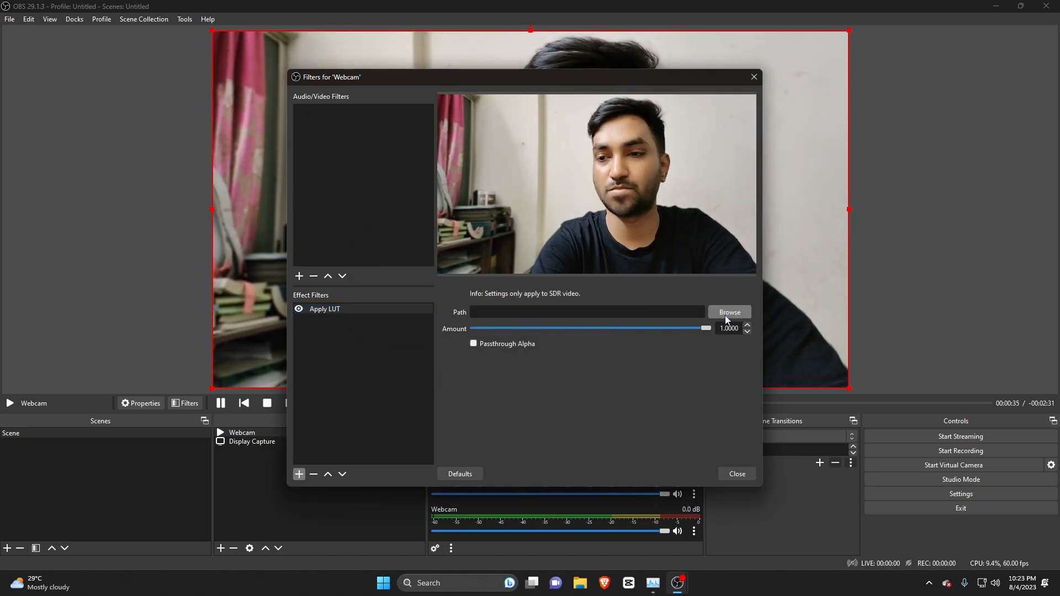
left_click(729, 312)
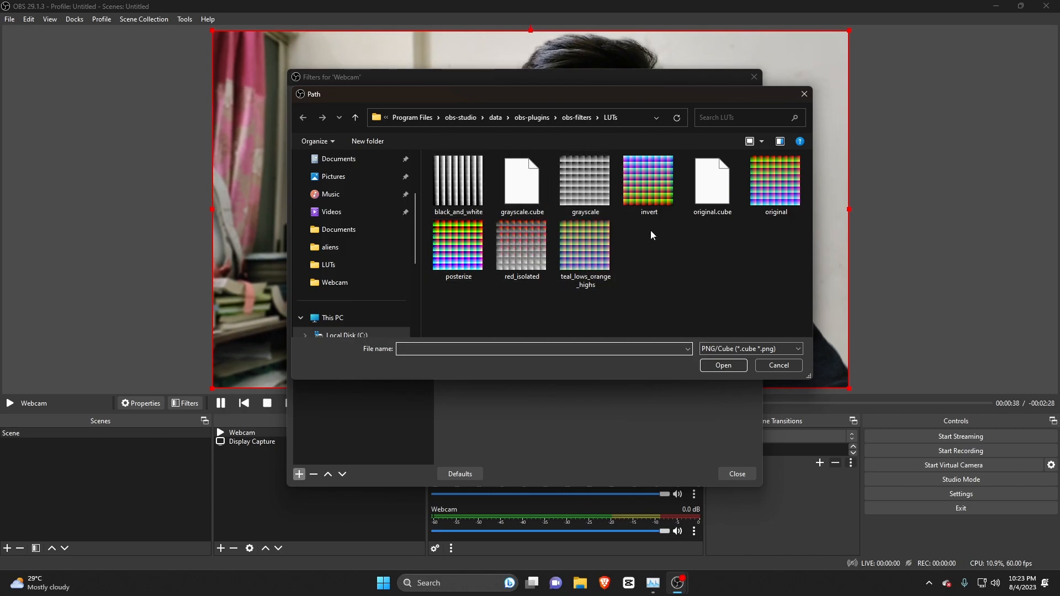
mouse_move(613, 245)
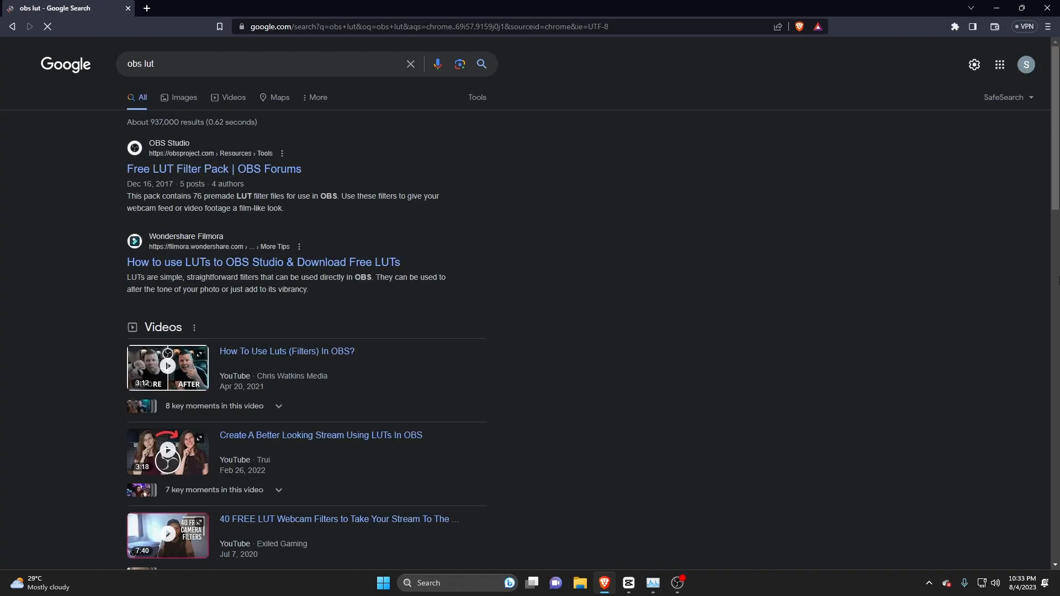
left_click(213, 169)
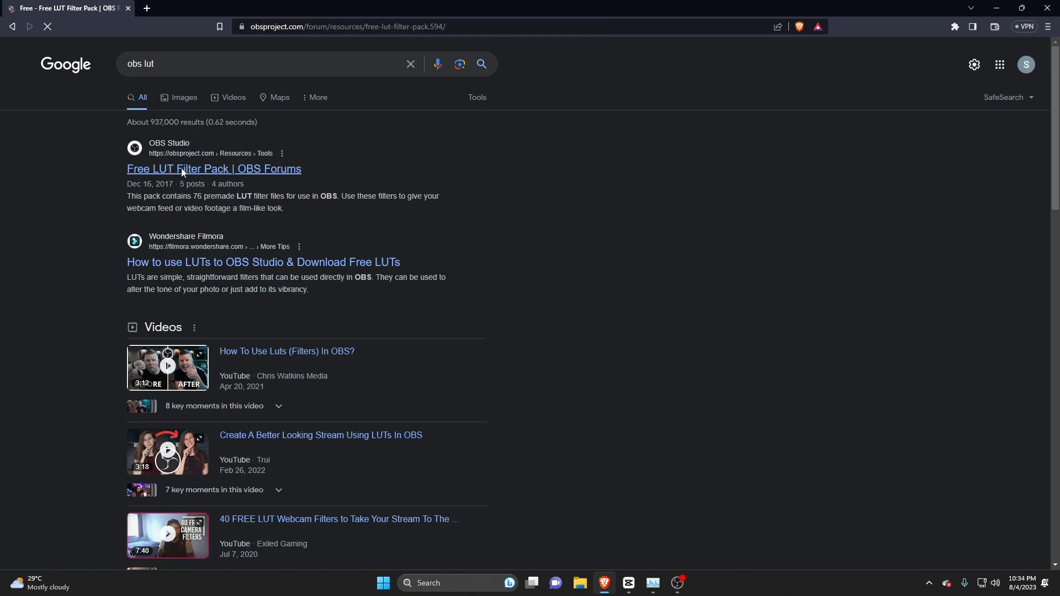
left_click(214, 168)
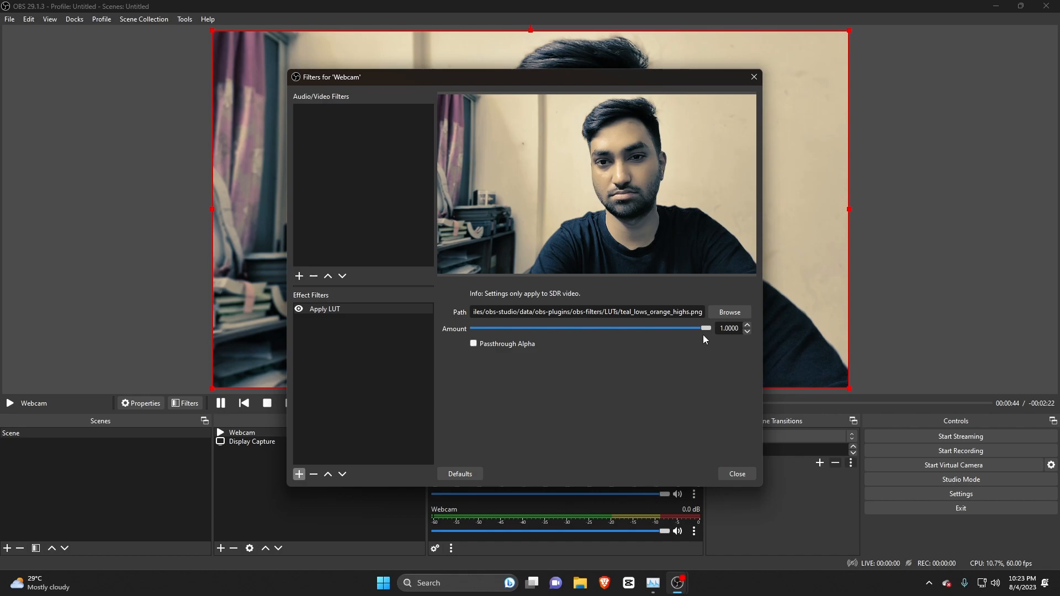
left_click_drag(706, 328, 476, 328)
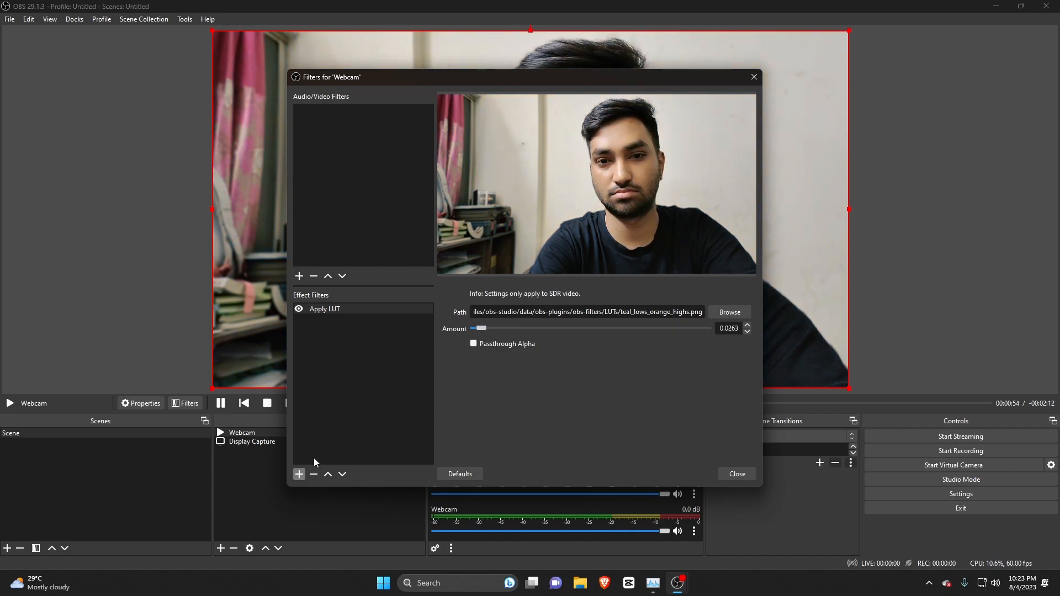
left_click(299, 474)
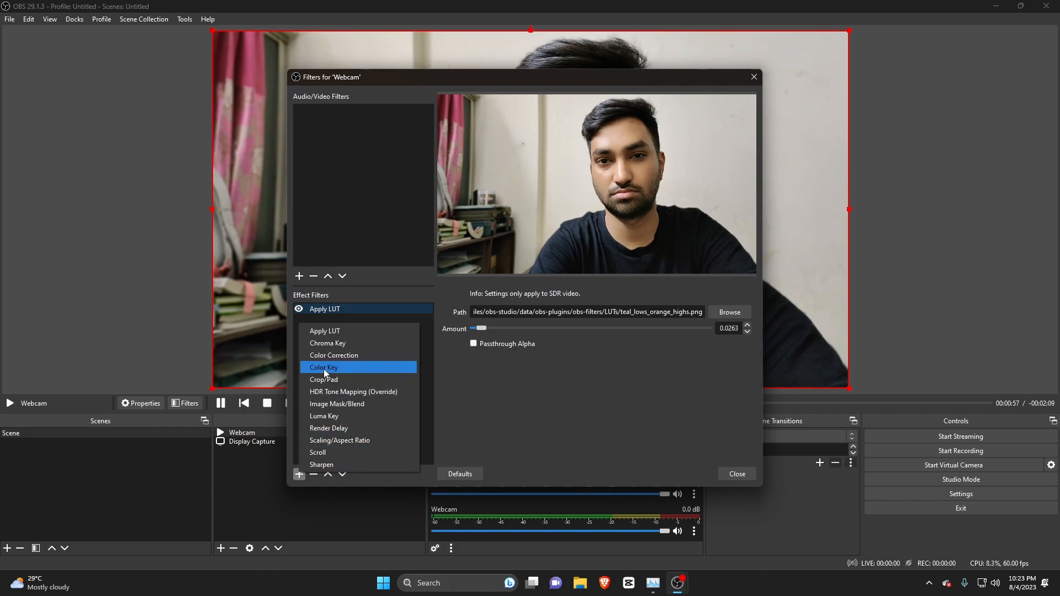
Step: Add a Color Correction filter and test saturation from very vivid to near grayscale
left_click(334, 356)
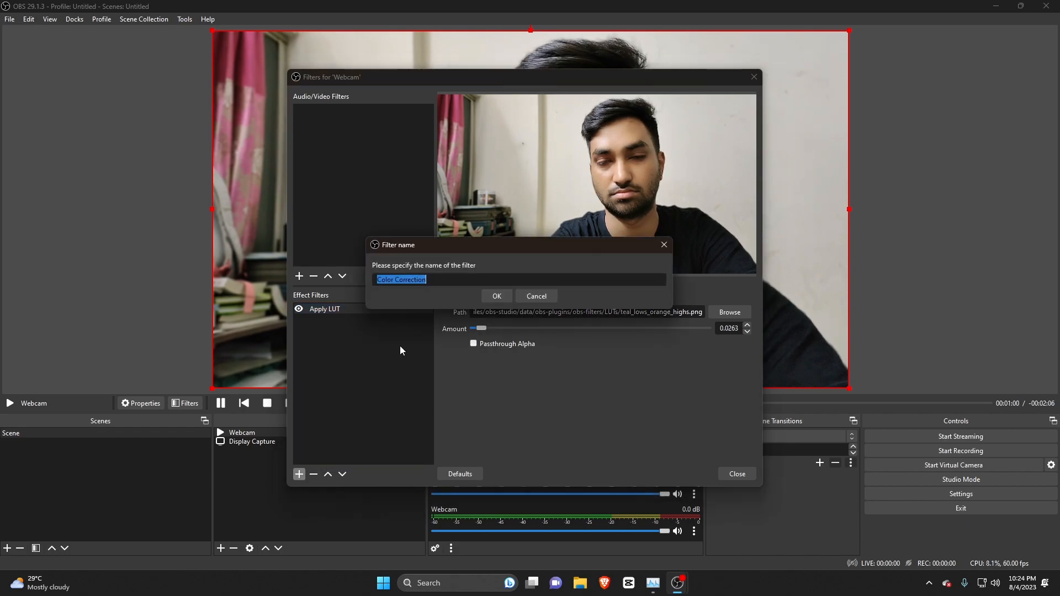
left_click(496, 296)
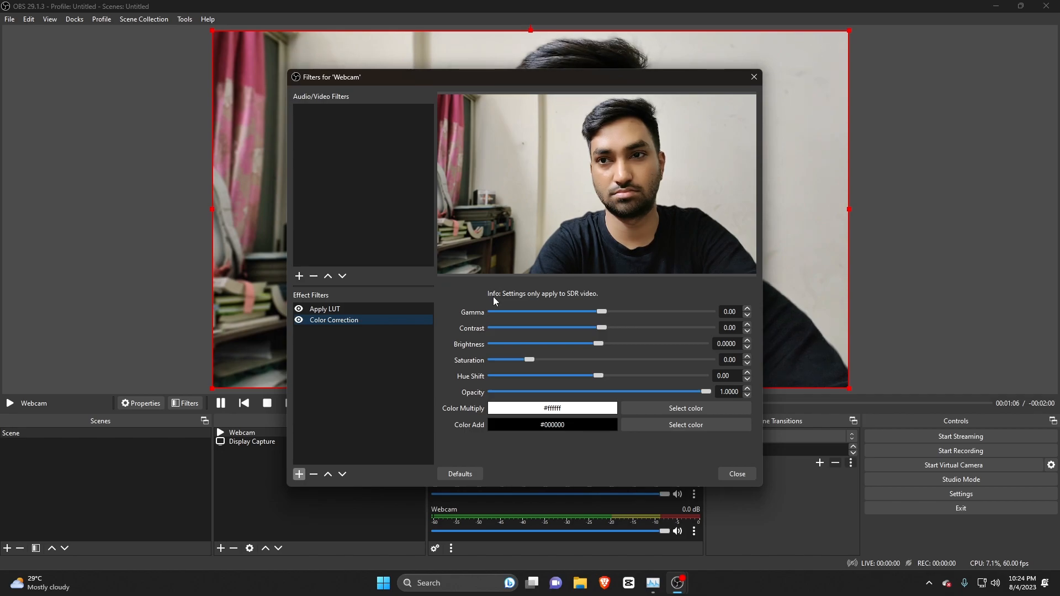
mouse_move(537, 317)
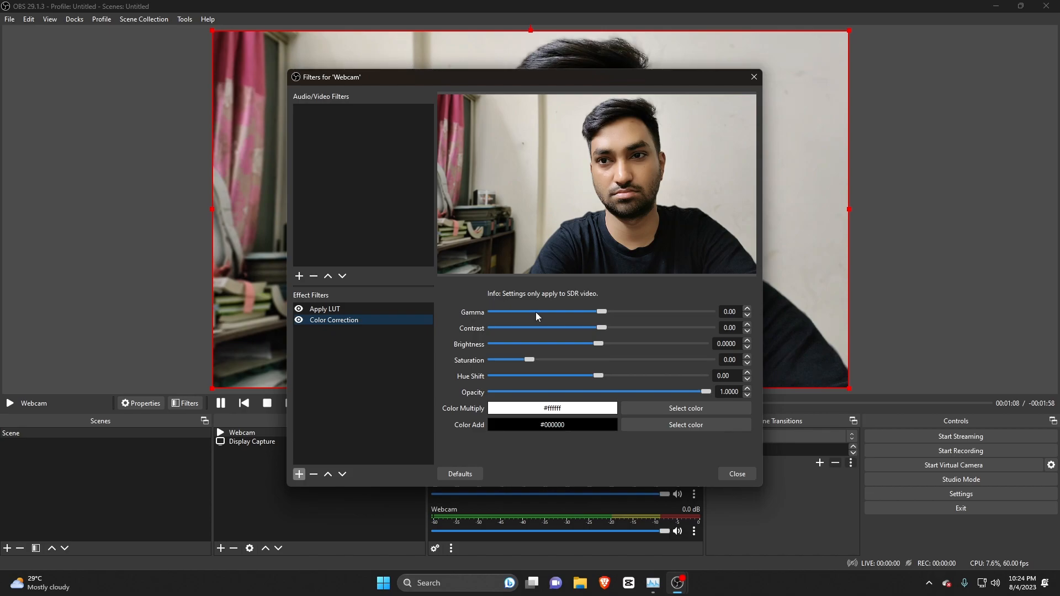
mouse_move(566, 371)
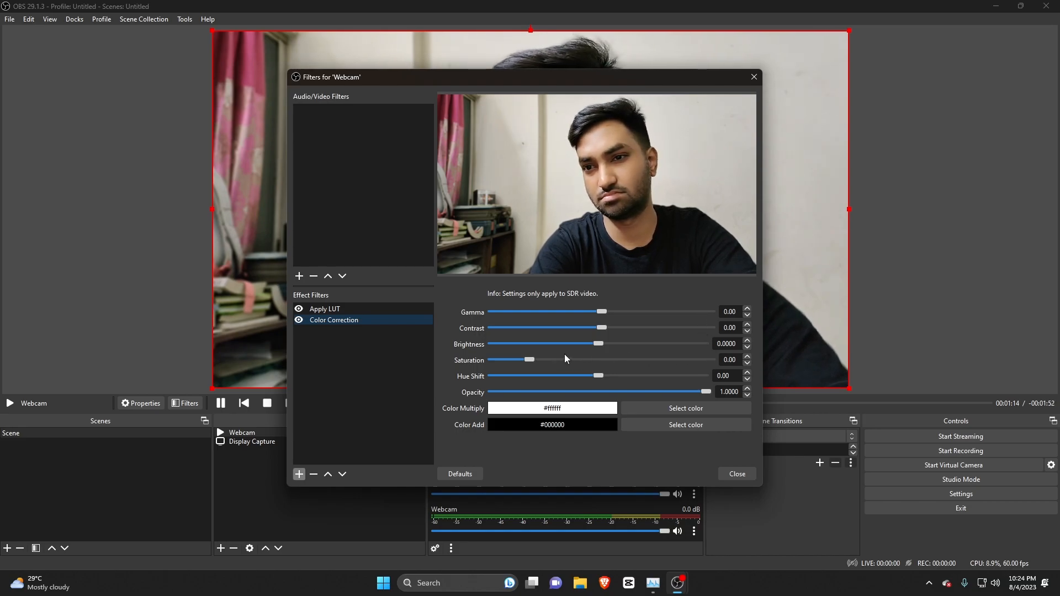
left_click_drag(531, 359, 671, 359)
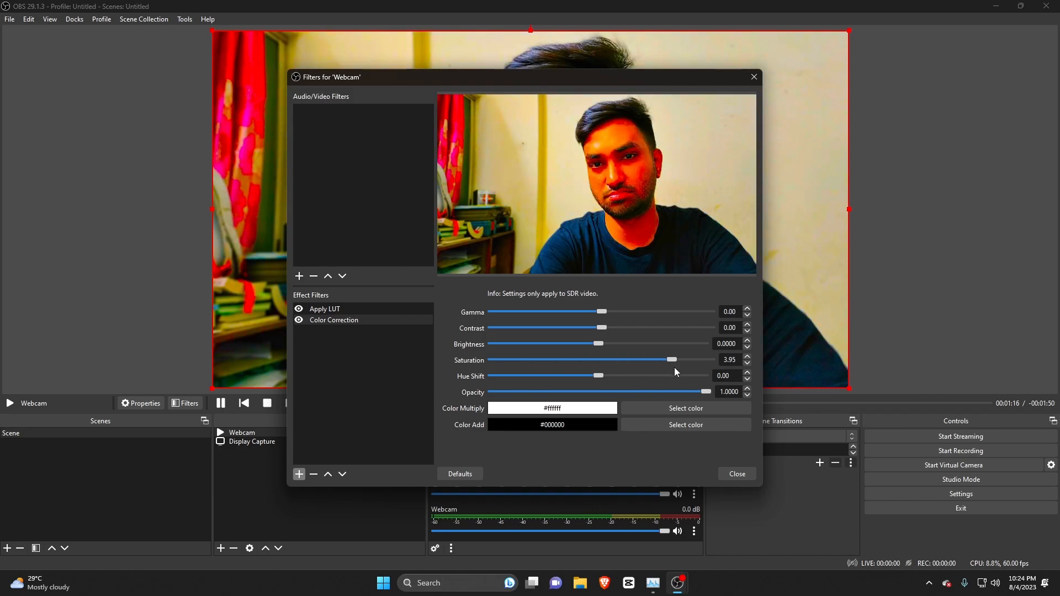
left_click_drag(672, 359, 536, 359)
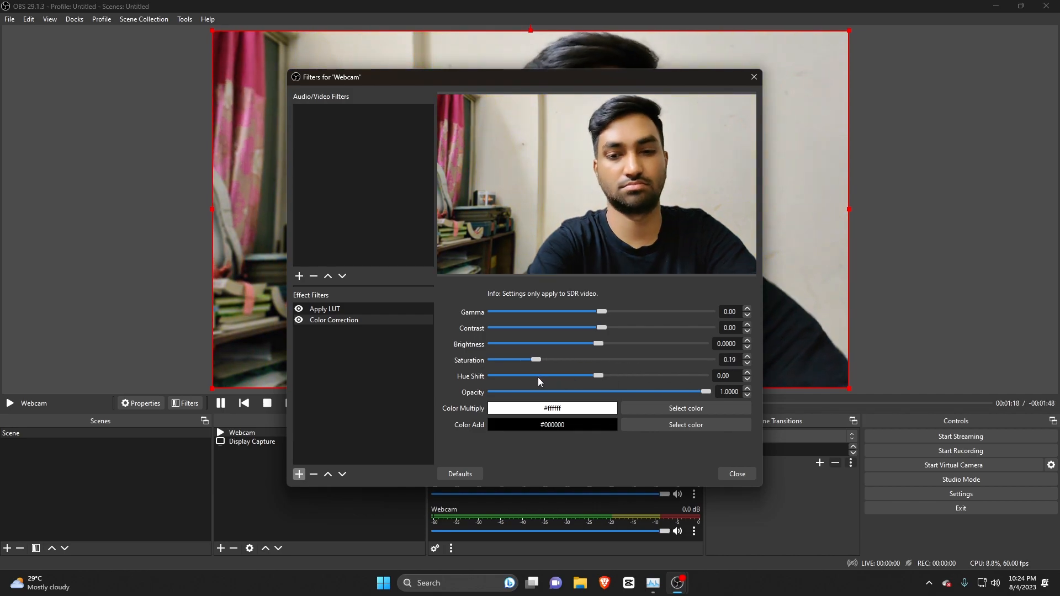
left_click_drag(535, 359, 537, 360)
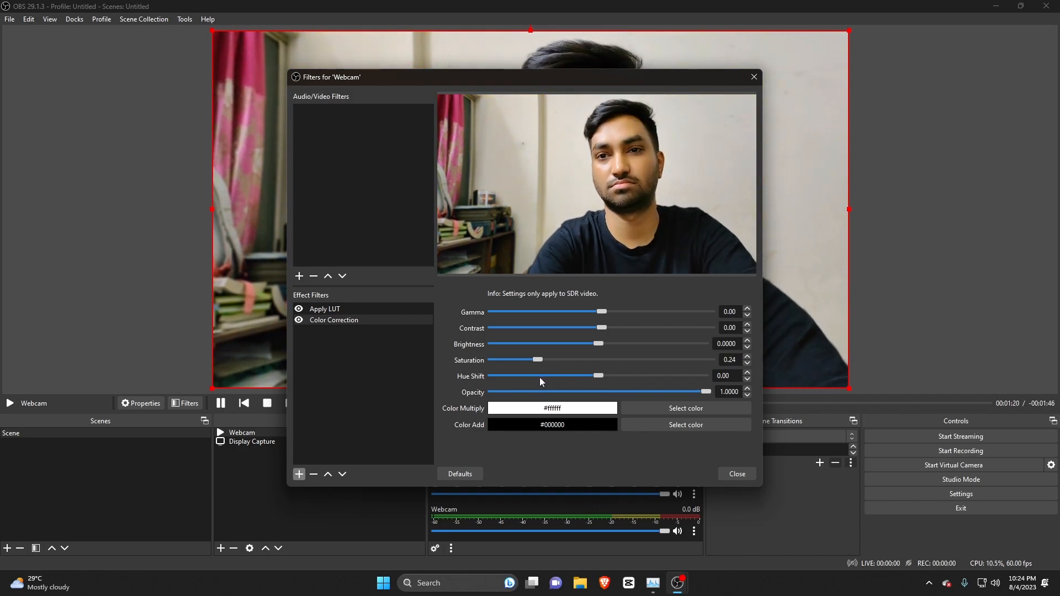
left_click_drag(536, 360, 670, 359)
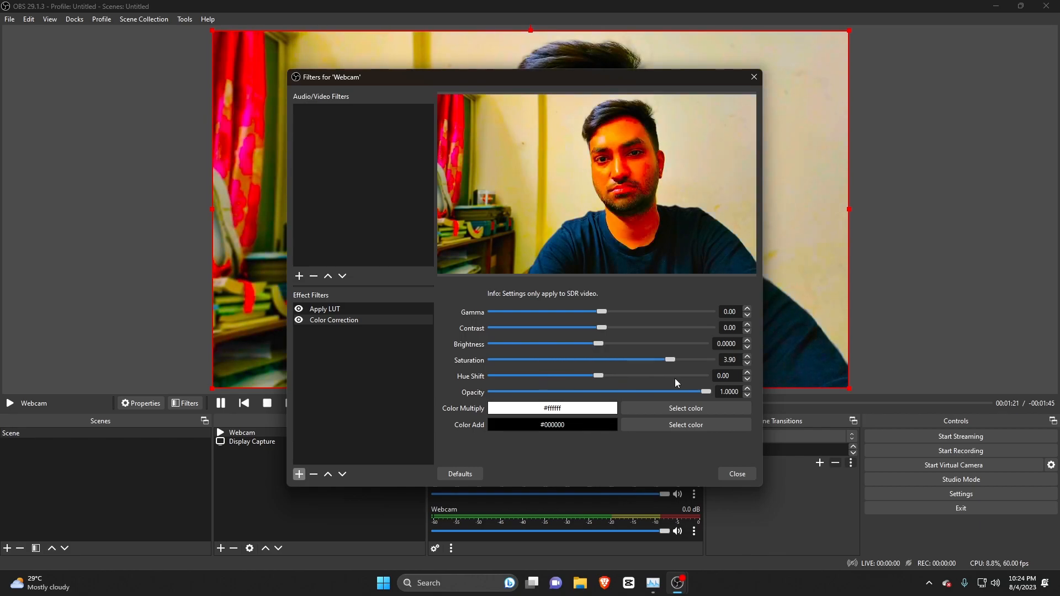
left_click_drag(670, 359, 500, 359)
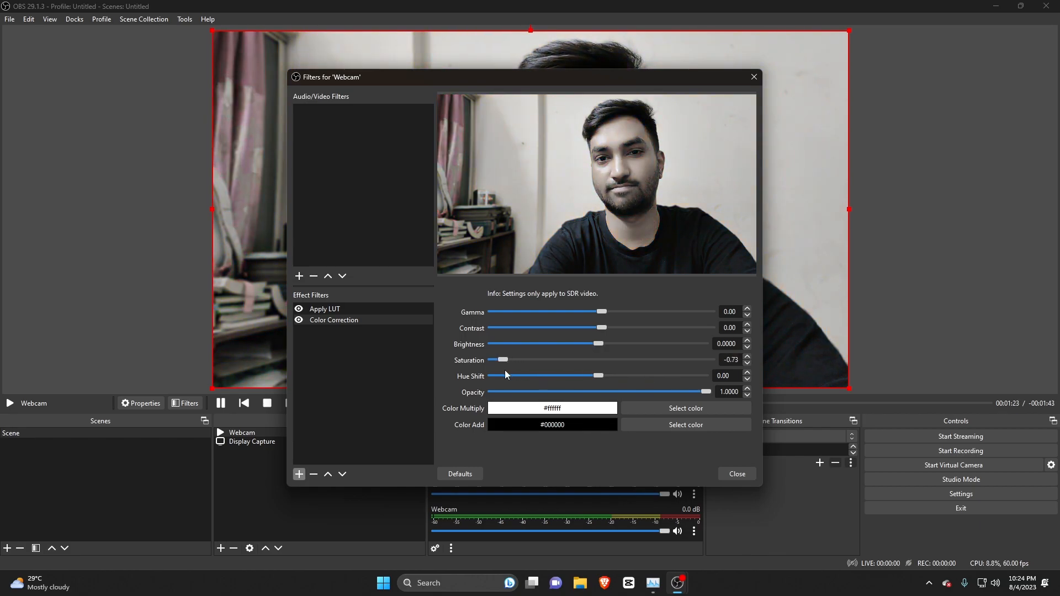
left_click_drag(494, 359, 528, 359)
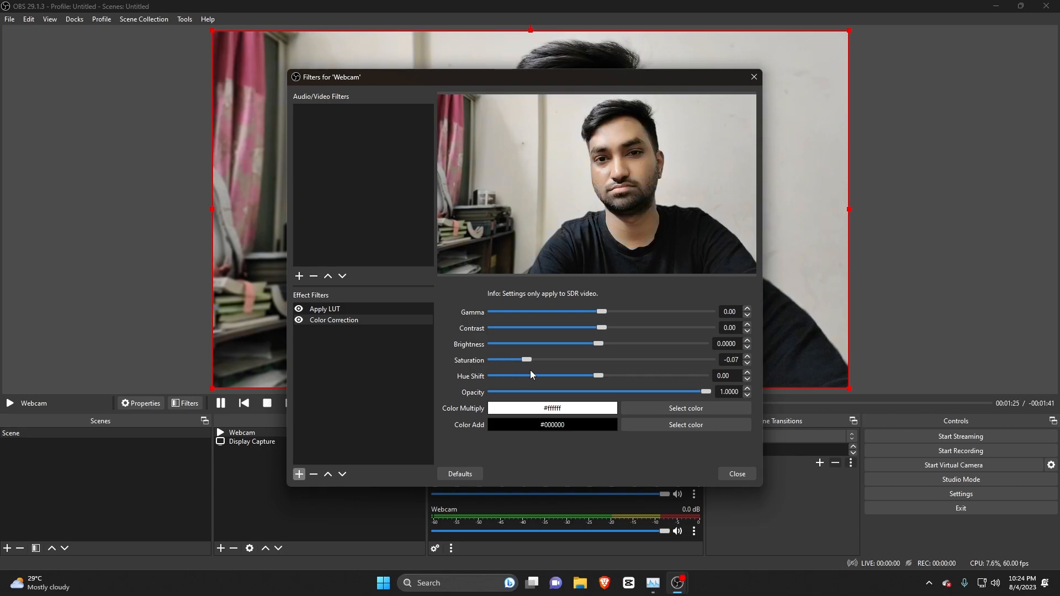
Step: Keep comparing saturation extremes, finally settling saturation at 0.45
left_click_drag(527, 360, 536, 359)
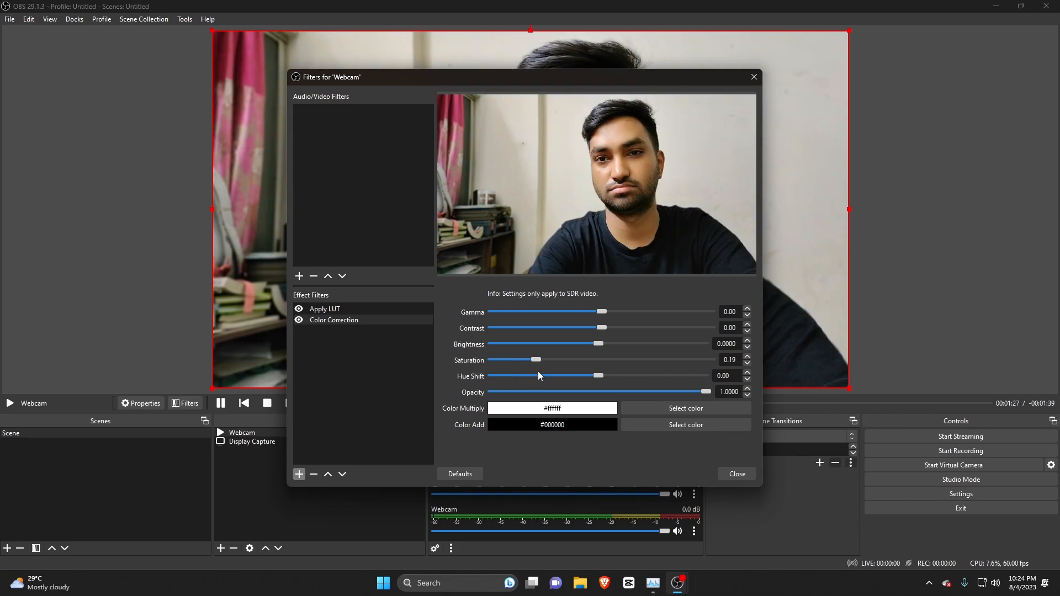
left_click_drag(535, 359, 646, 359)
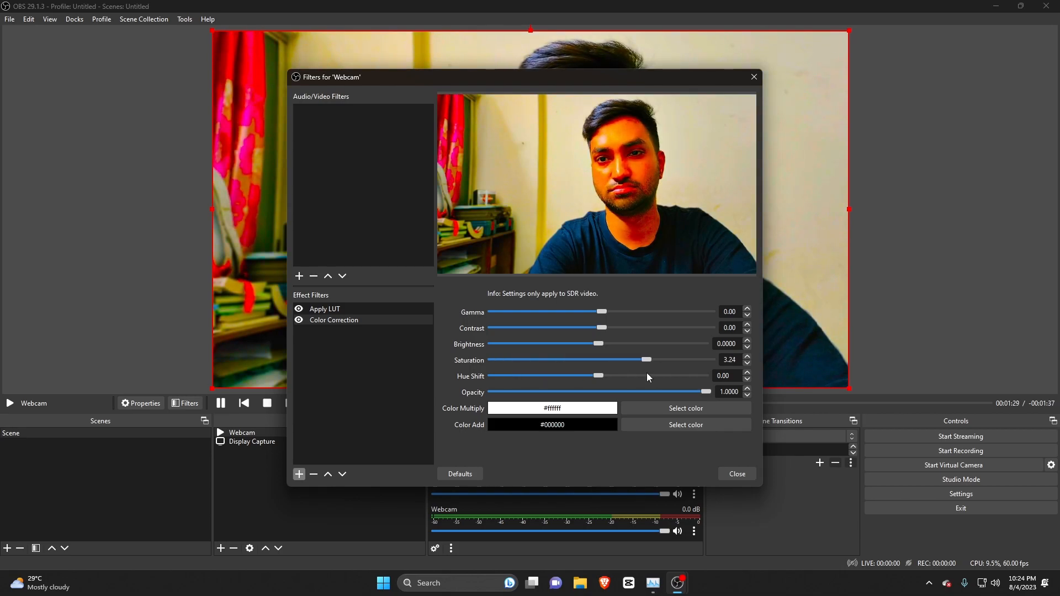
left_click_drag(646, 359, 559, 359)
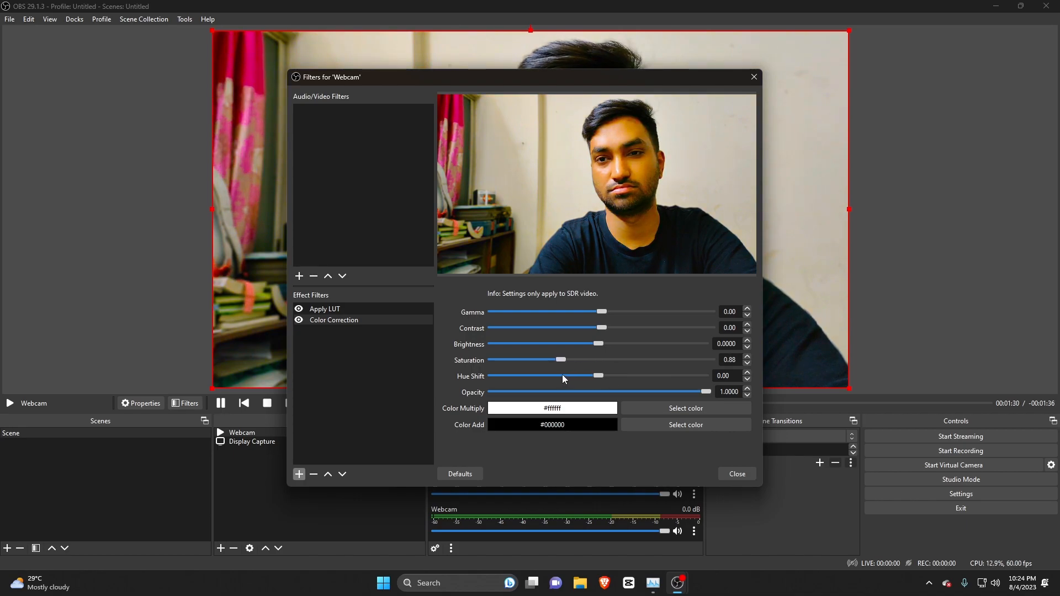
left_click_drag(561, 359, 549, 359)
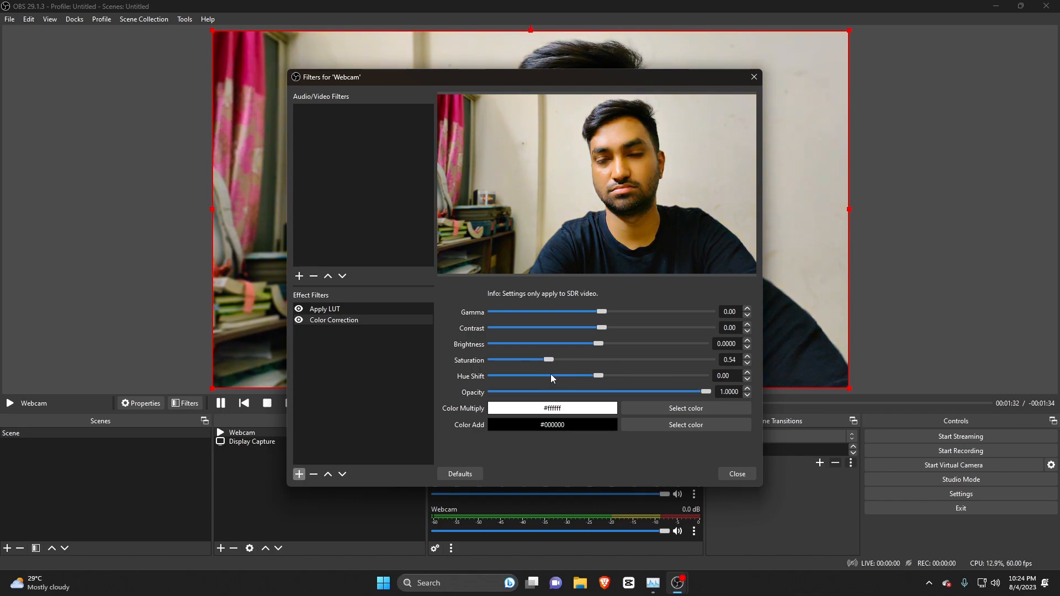
left_click_drag(552, 360, 546, 360)
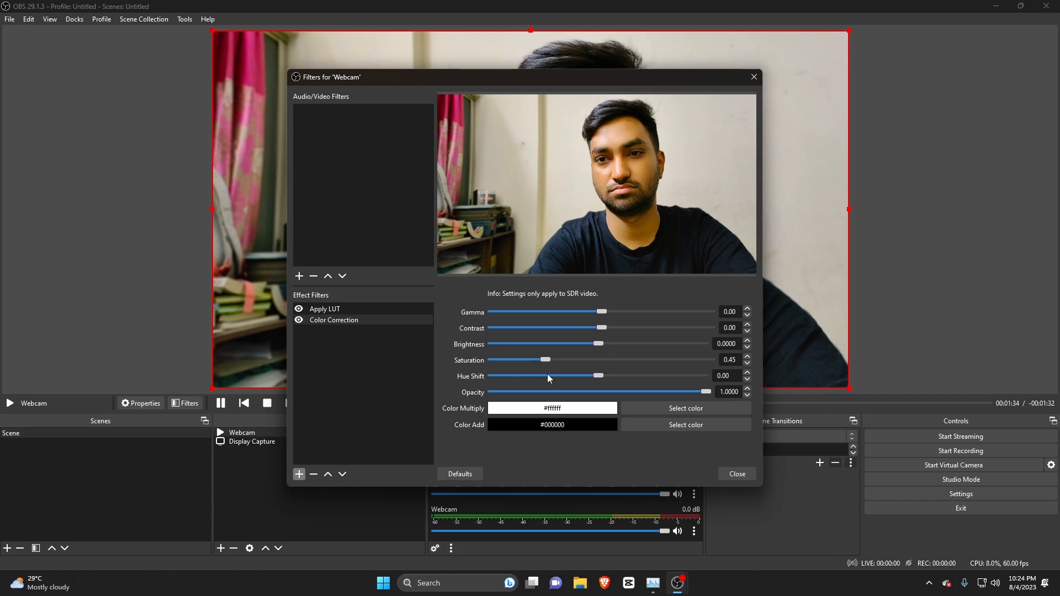
left_click_drag(547, 360, 536, 359)
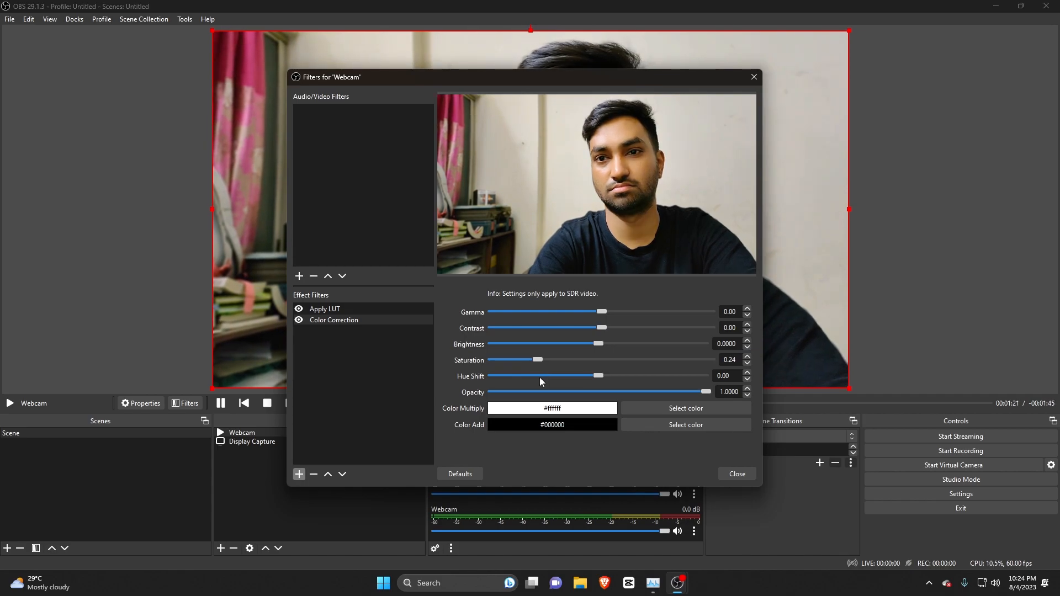
left_click_drag(537, 359, 674, 359)
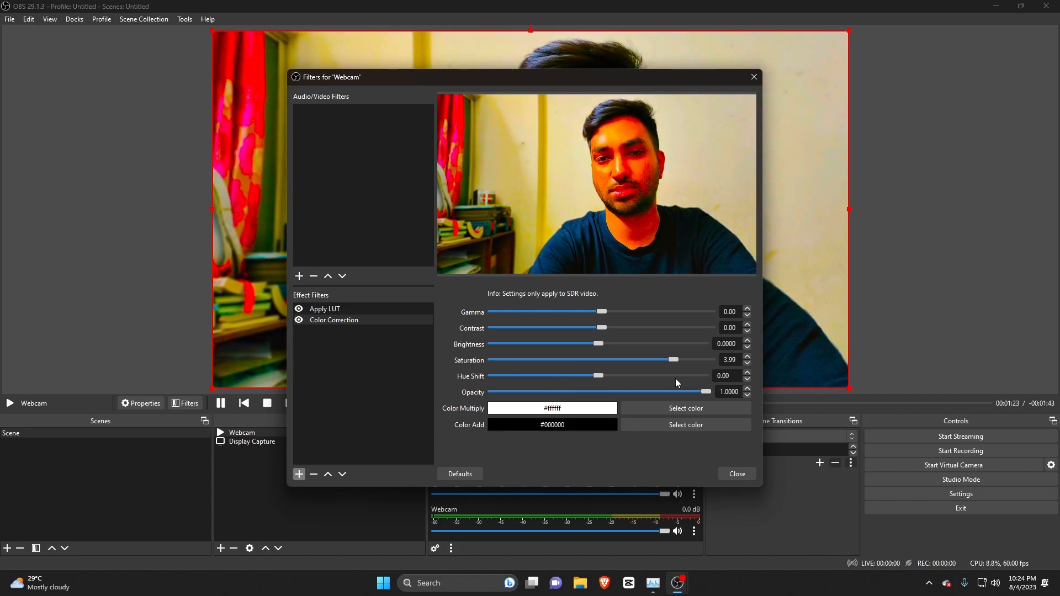
left_click_drag(673, 359, 503, 359)
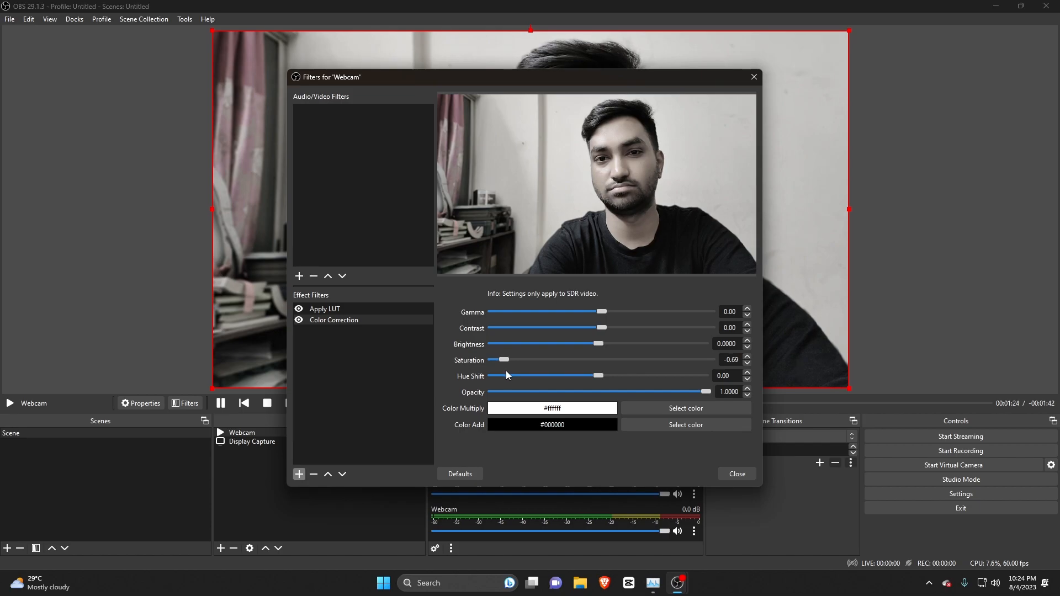
left_click_drag(502, 359, 536, 360)
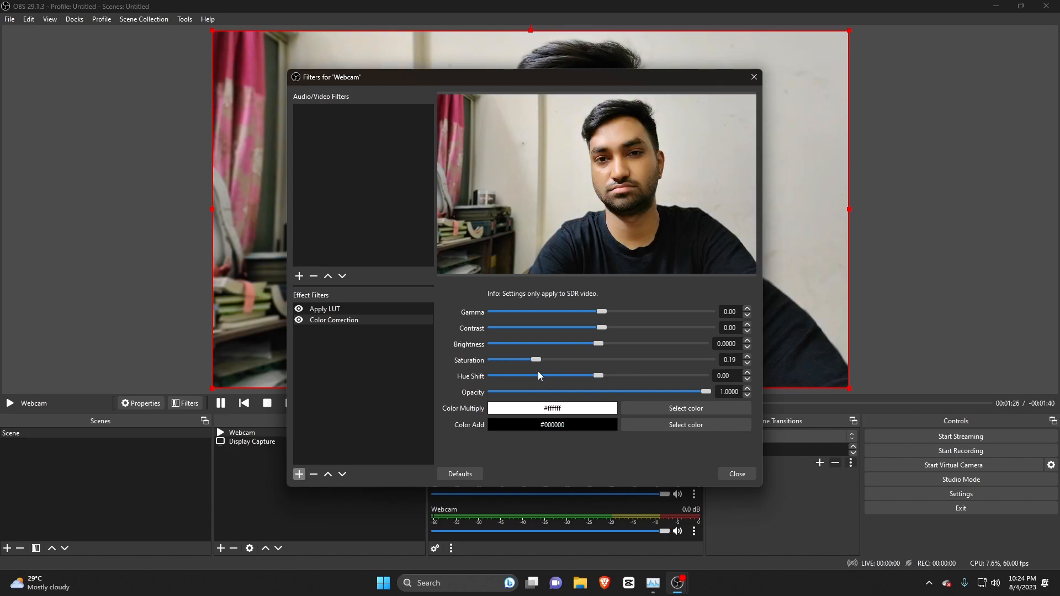
left_click_drag(535, 359, 652, 359)
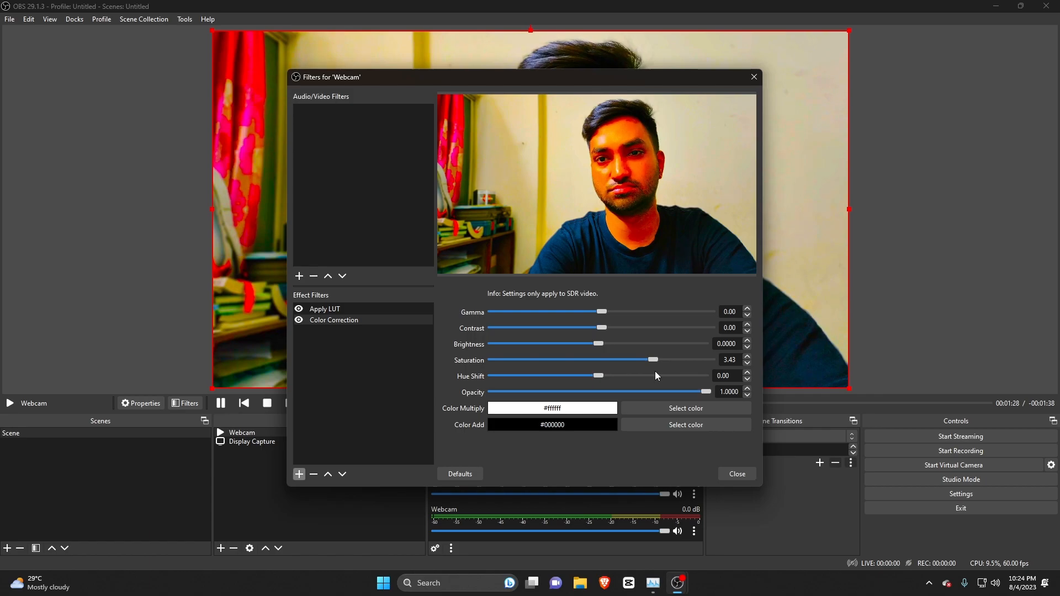
left_click_drag(653, 360, 569, 360)
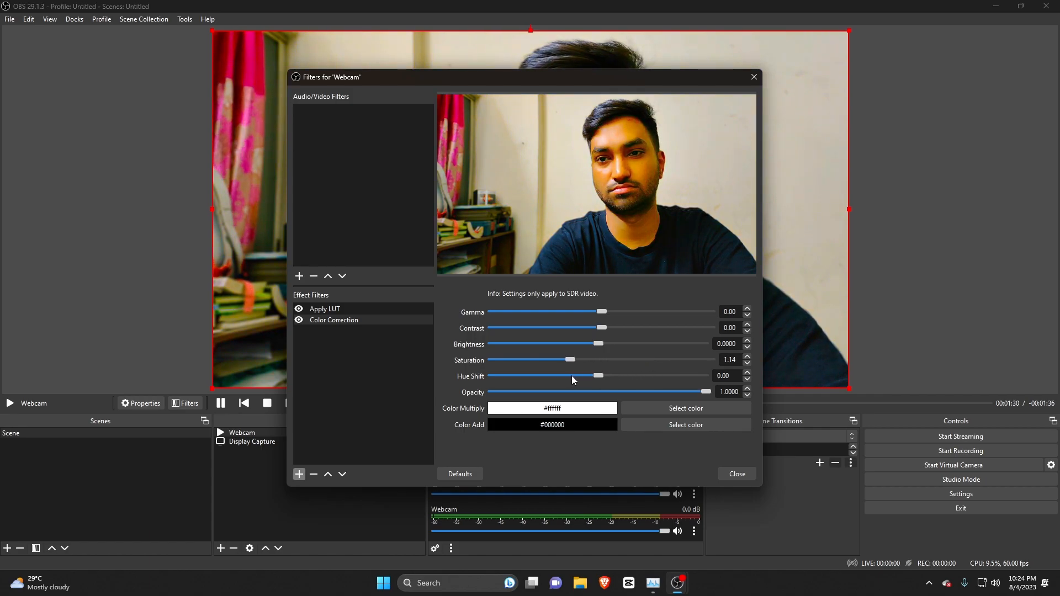
left_click_drag(570, 359, 546, 359)
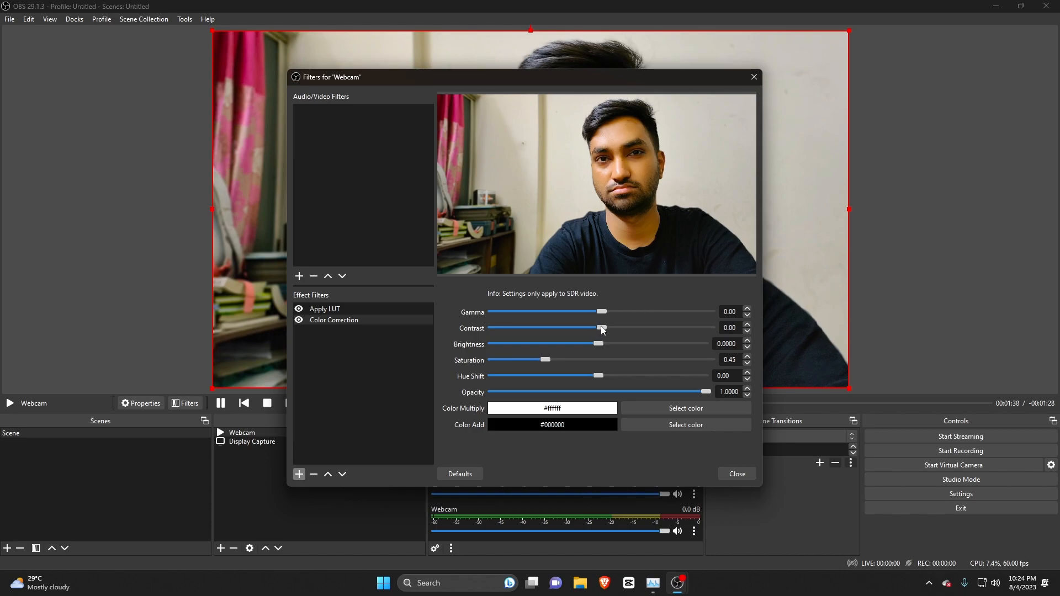
Step: Set contrast to 0.11, brightness to about 0.0026 and gamma to about 0.07
left_click_drag(598, 328, 603, 328)
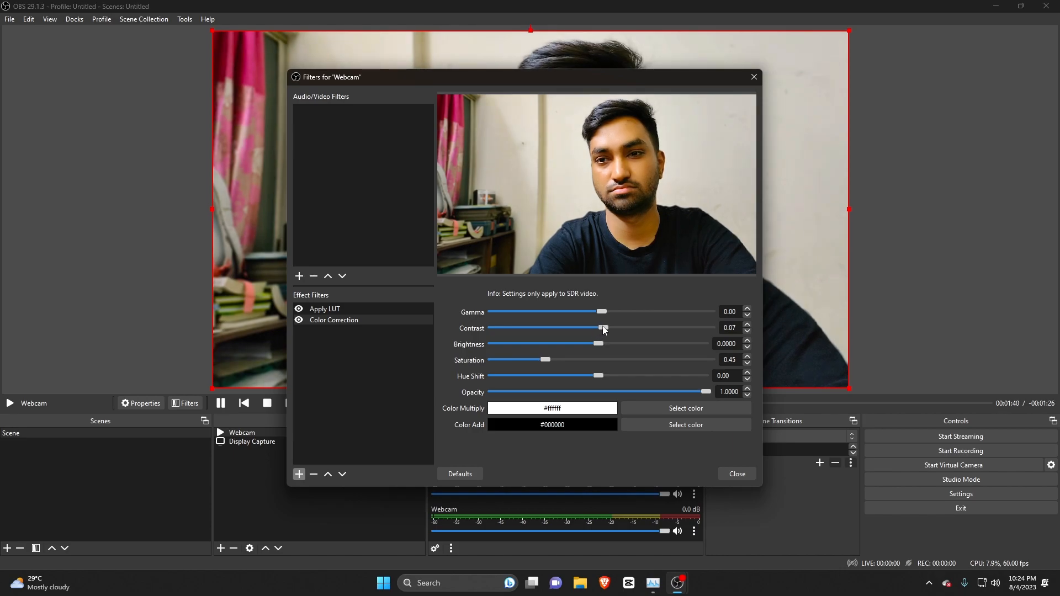
left_click_drag(600, 328, 605, 328)
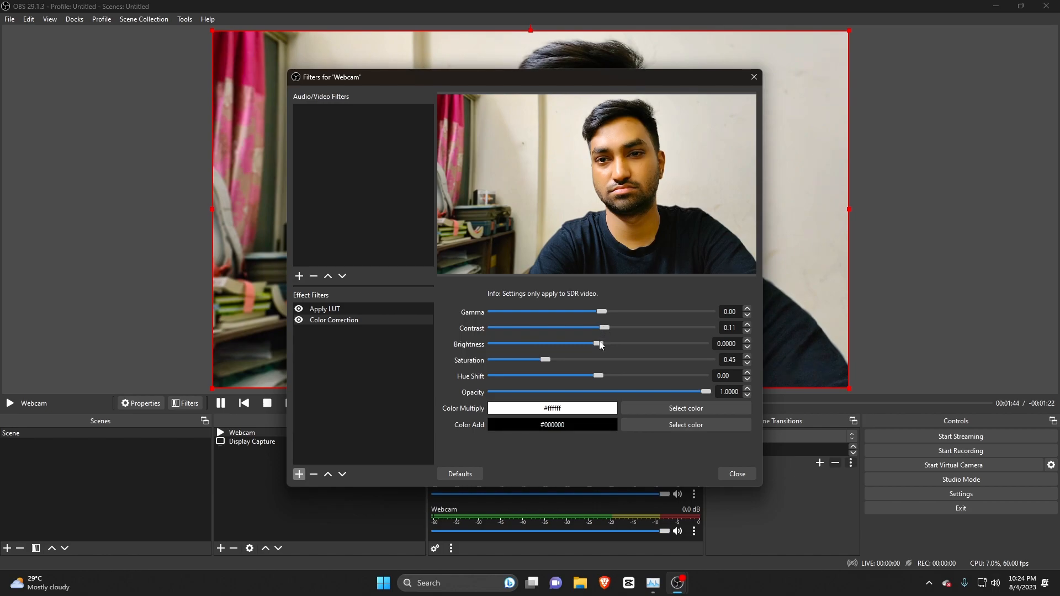
left_click_drag(597, 344, 596, 344)
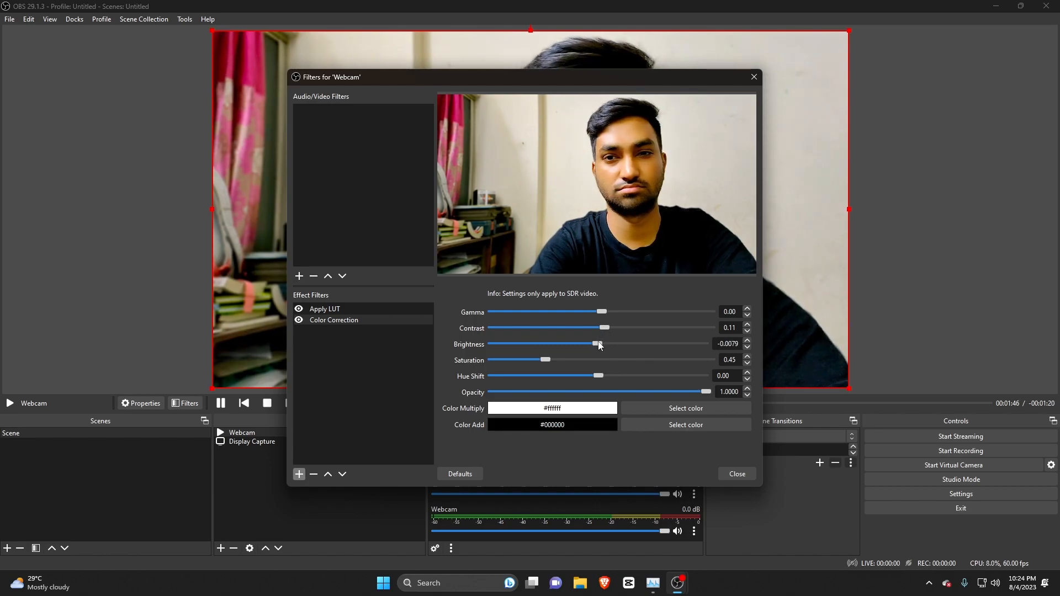
left_click_drag(595, 344, 599, 344)
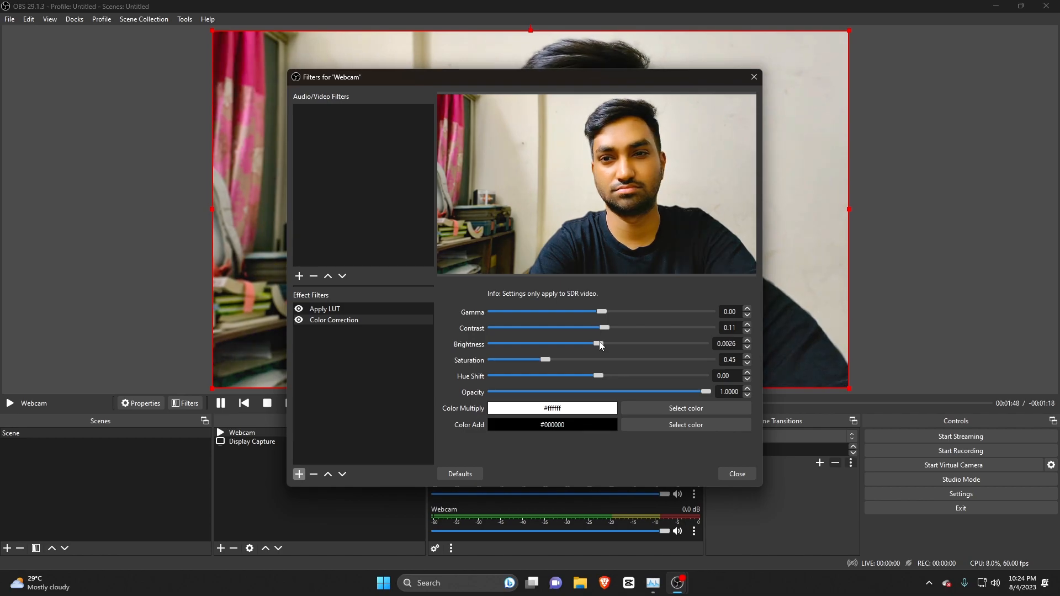
mouse_move(598, 321)
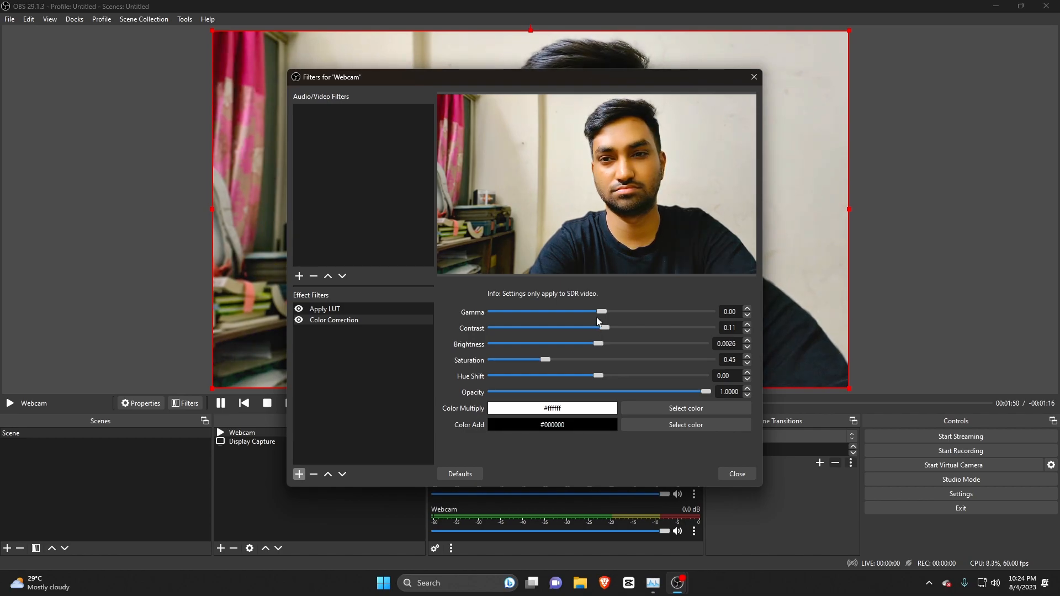
left_click_drag(603, 312, 603, 312)
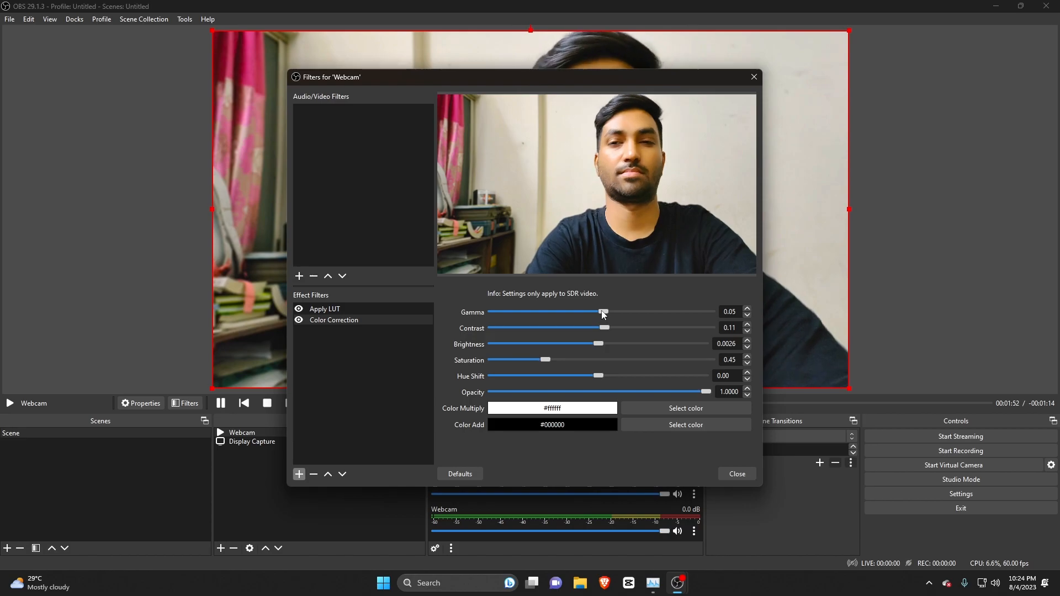
left_click_drag(601, 311, 603, 312)
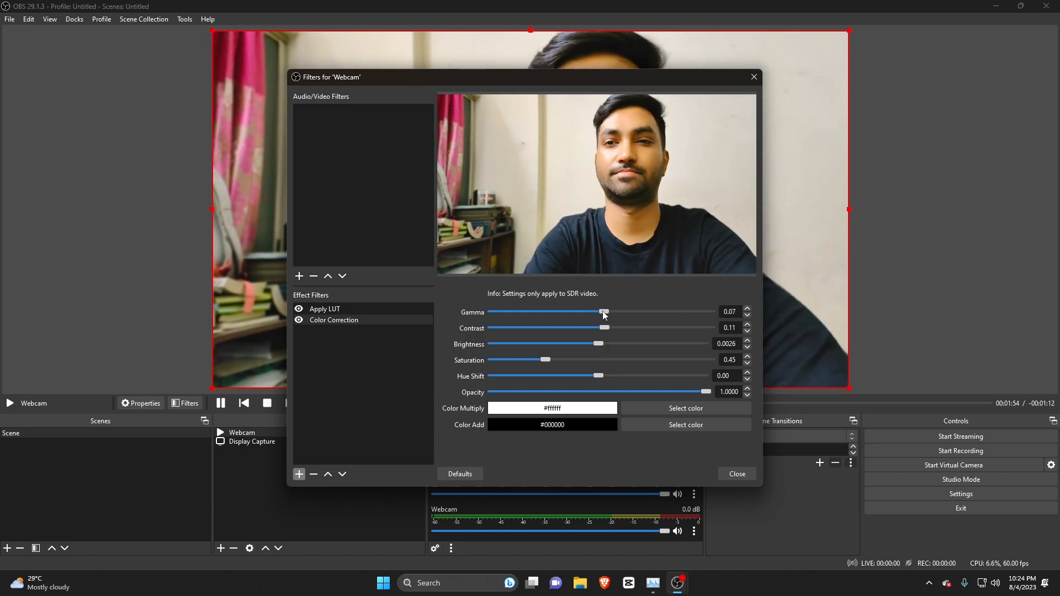
left_click_drag(603, 311, 609, 311)
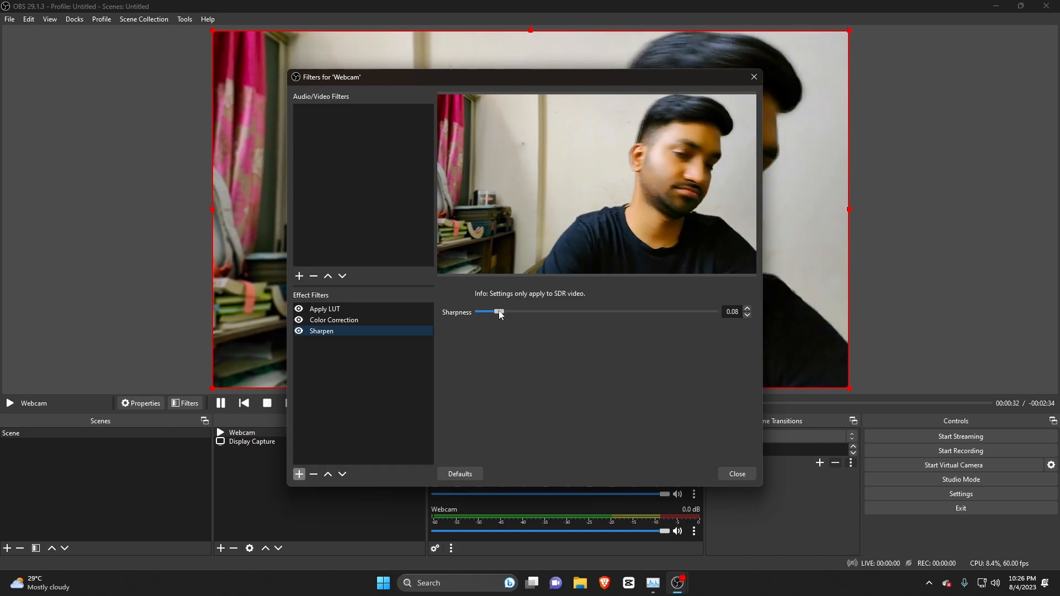
Step: Set the Sharpen filter's sharpness to 0.12 and close the filters window
left_click_drag(499, 311, 509, 312)
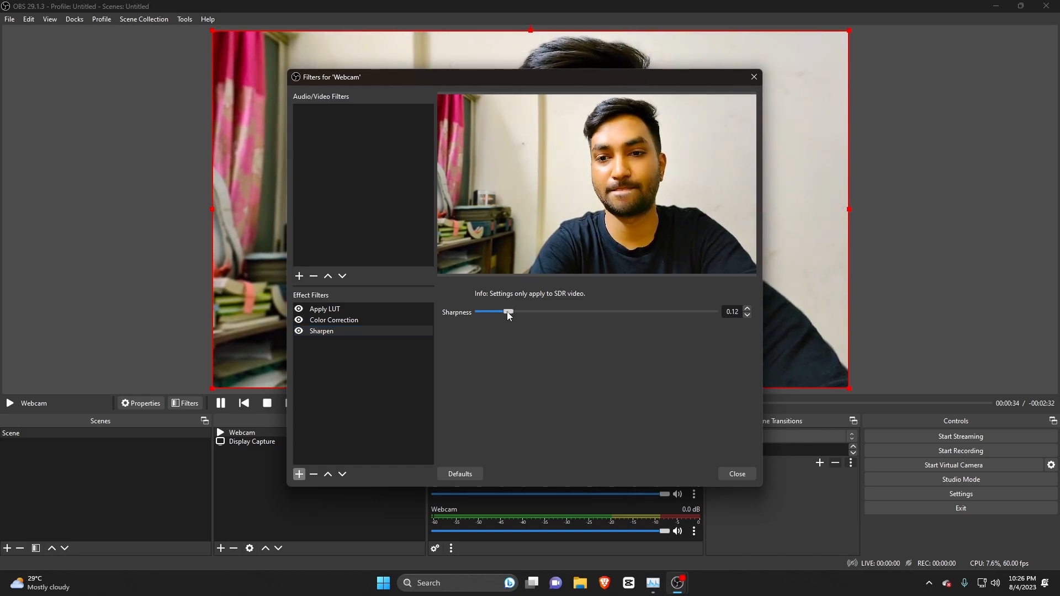
left_click_drag(508, 311, 511, 311)
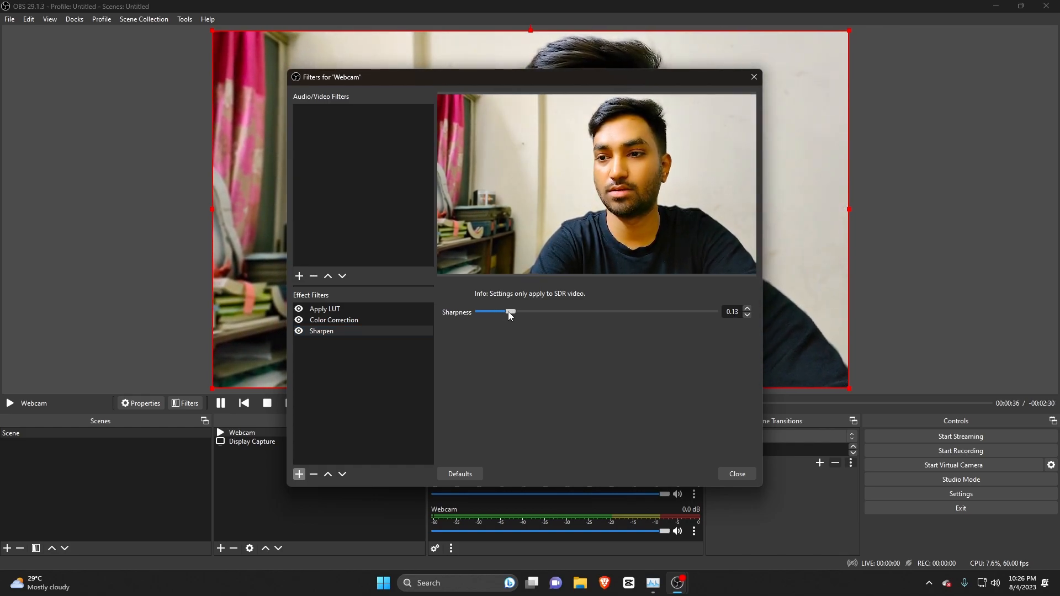
left_click_drag(512, 312, 508, 311)
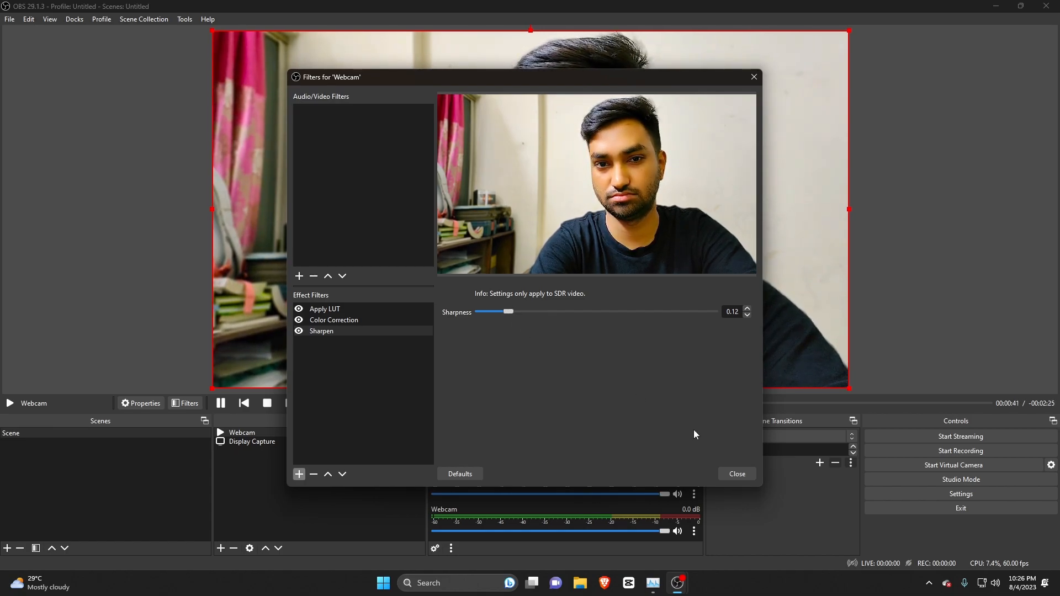
left_click(735, 474)
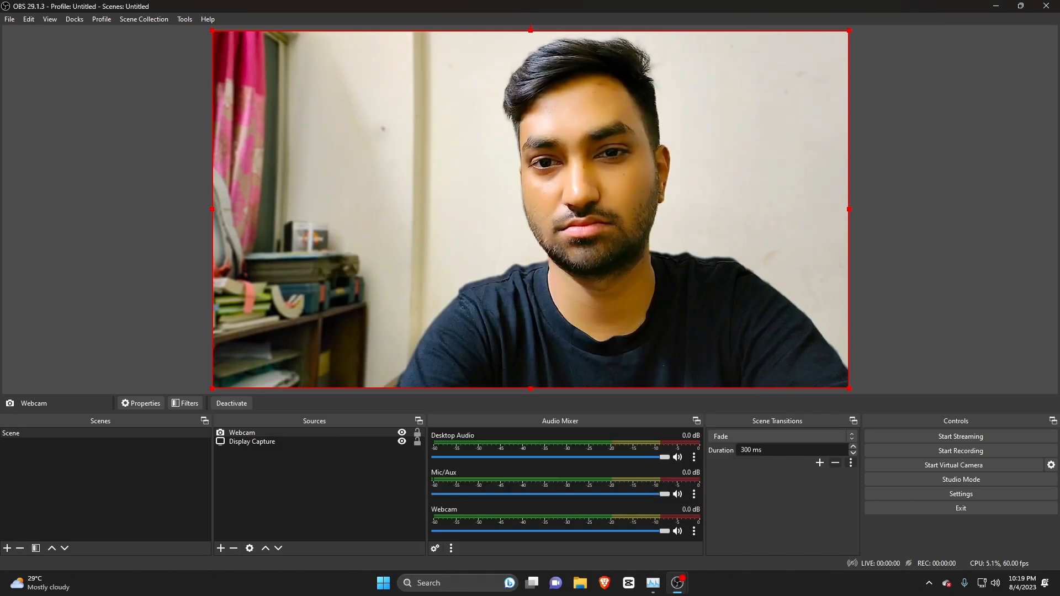